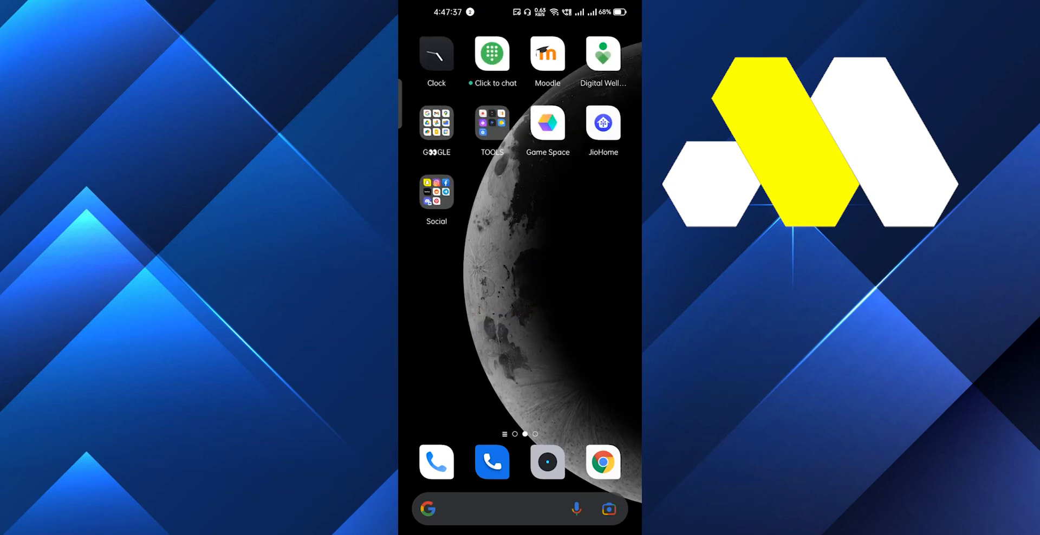
Open the Social app folder on the Android home screen.
left_click(437, 192)
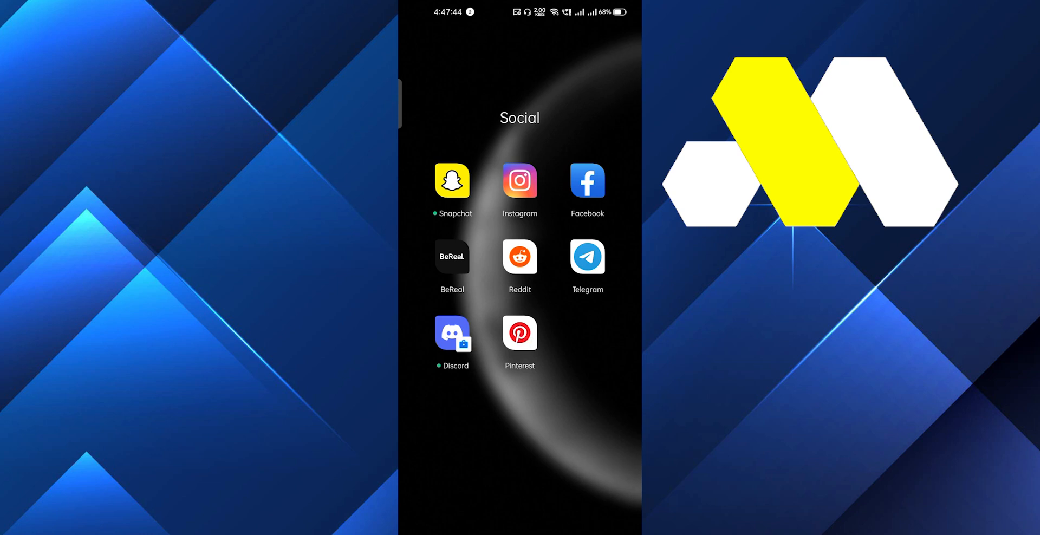
Launch Pinterest from the Social folder to reach the Browse feed.
left_click(520, 331)
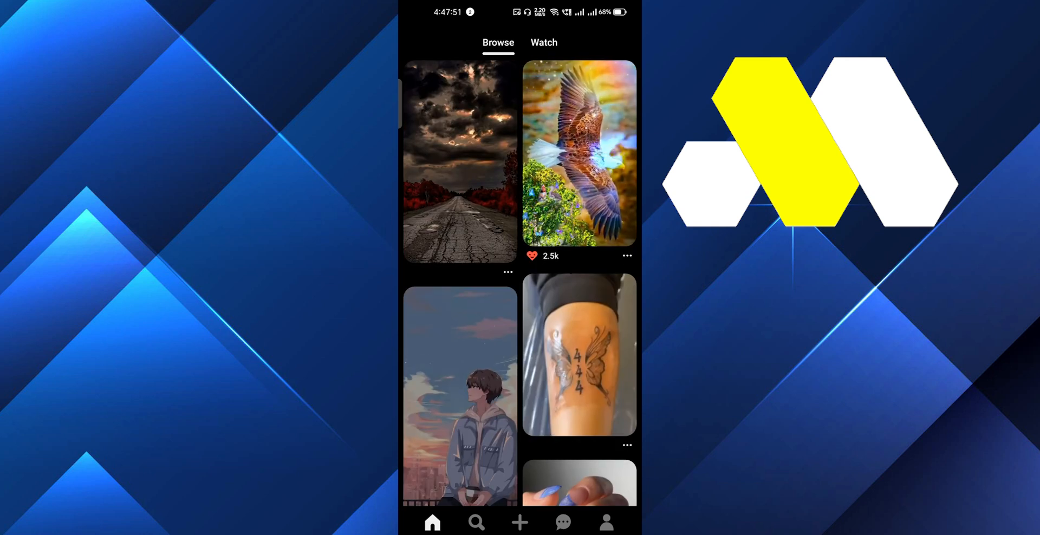
Go to your Pinterest profile and show its Settings, Edit public profile and Copy profile link menu.
left_click(605, 522)
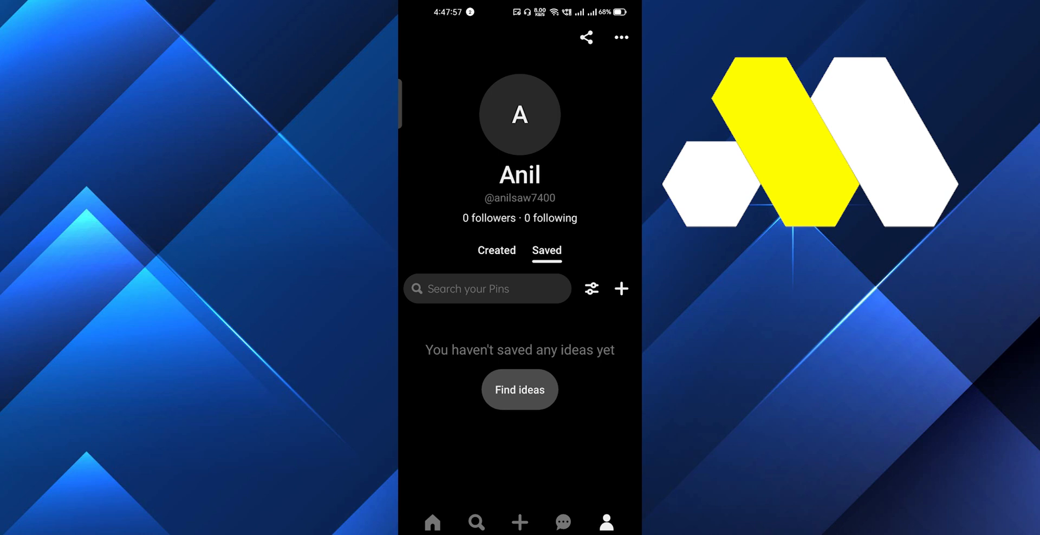
left_click(620, 38)
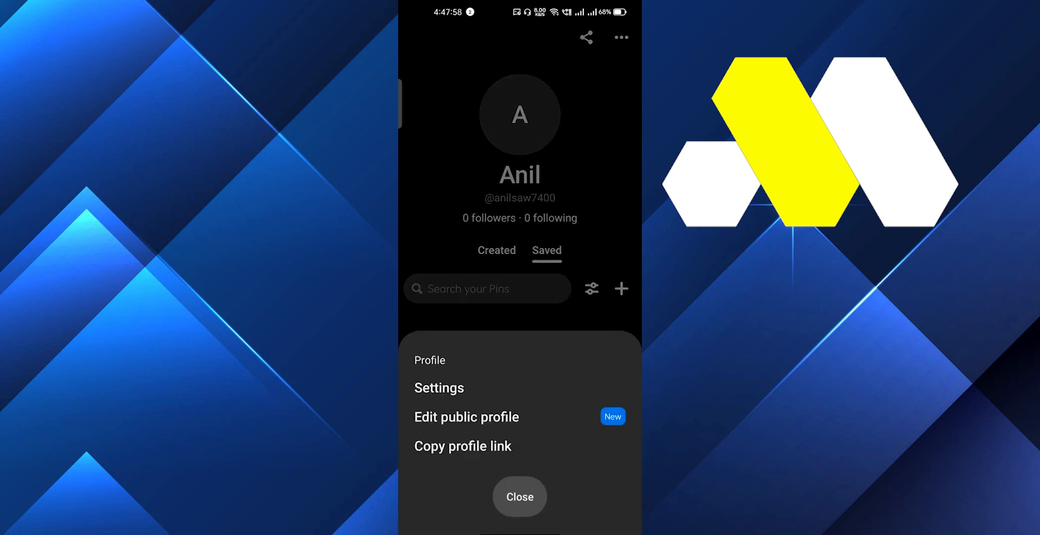
Go from the profile menu into Settings and on to Privacy and data.
left_click(438, 388)
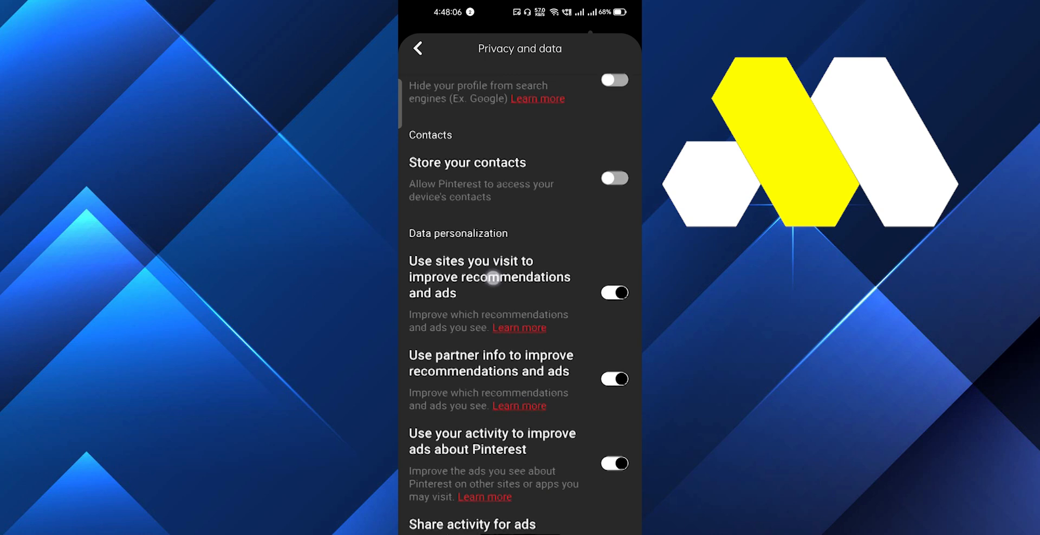
Scroll the Privacy and data page to clear the app cache and confirm 'Cache cleared!'.
scroll("down", 3)
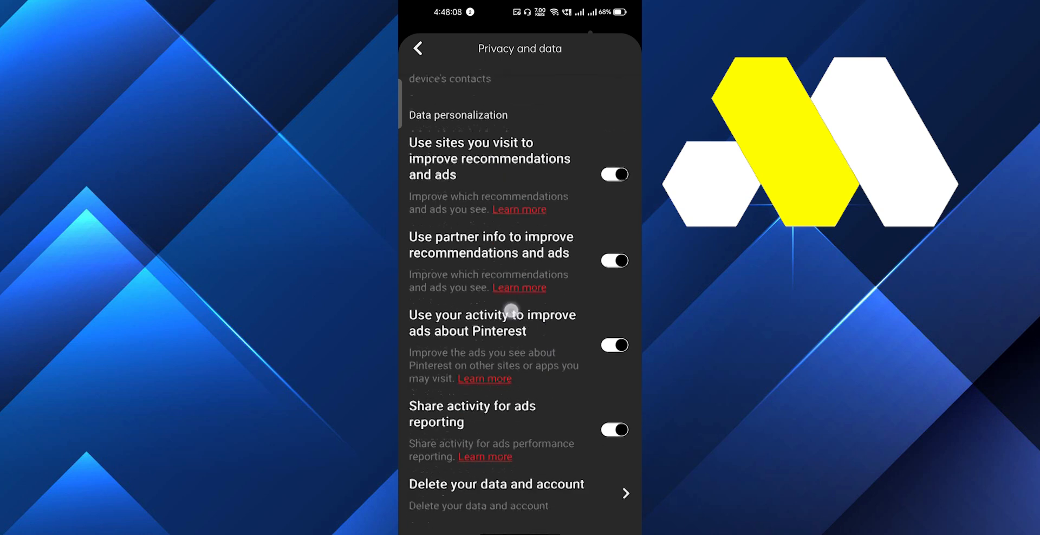
scroll("up", 3)
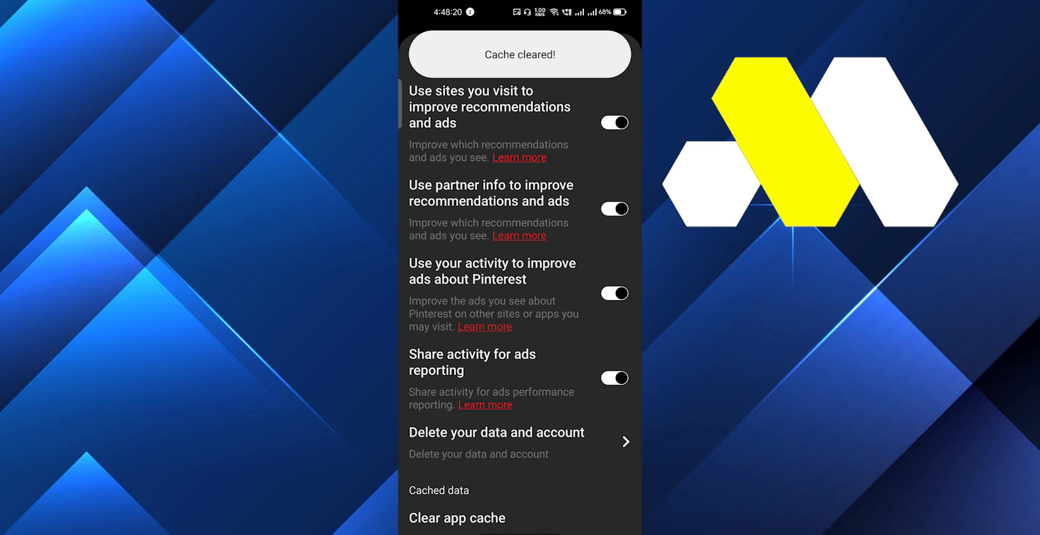
scroll("up", 3)
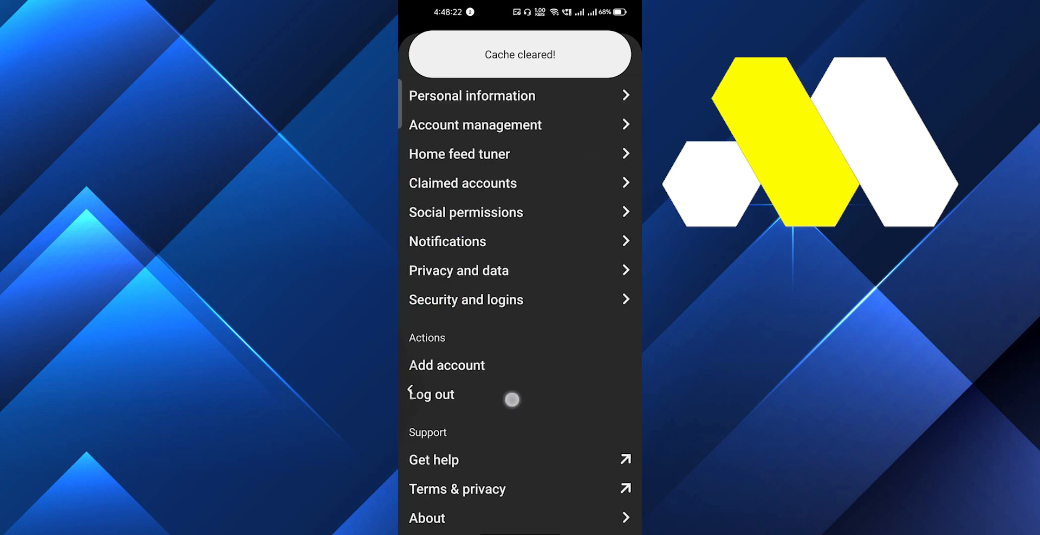